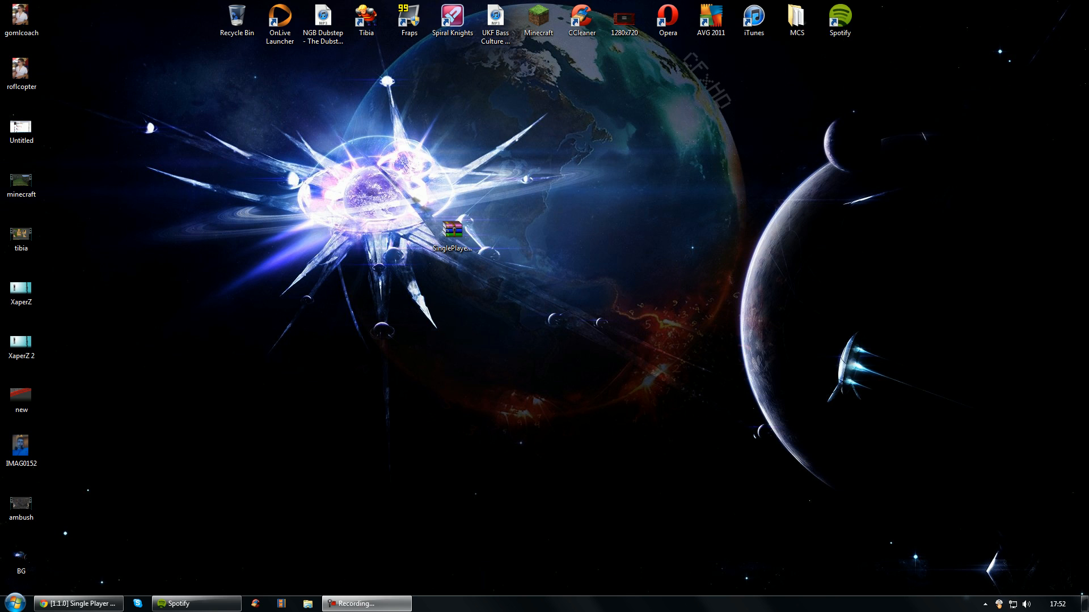
# Step: Review the mod's forum instructions, open the SinglePlayerCommands zip, and search %appdata
pyautogui.click(78, 603)
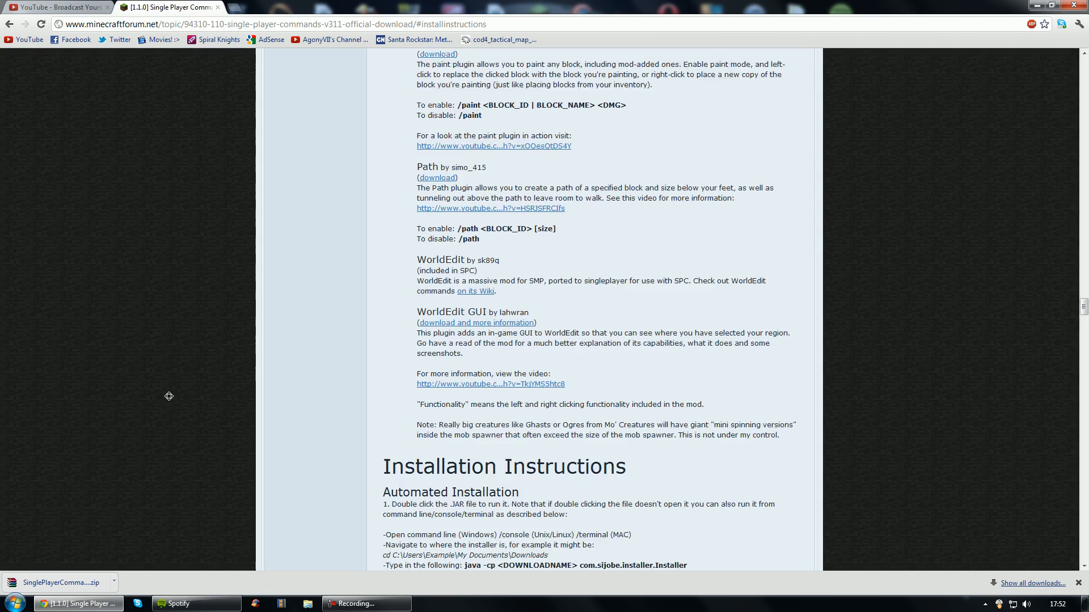
pyautogui.scroll(-3)
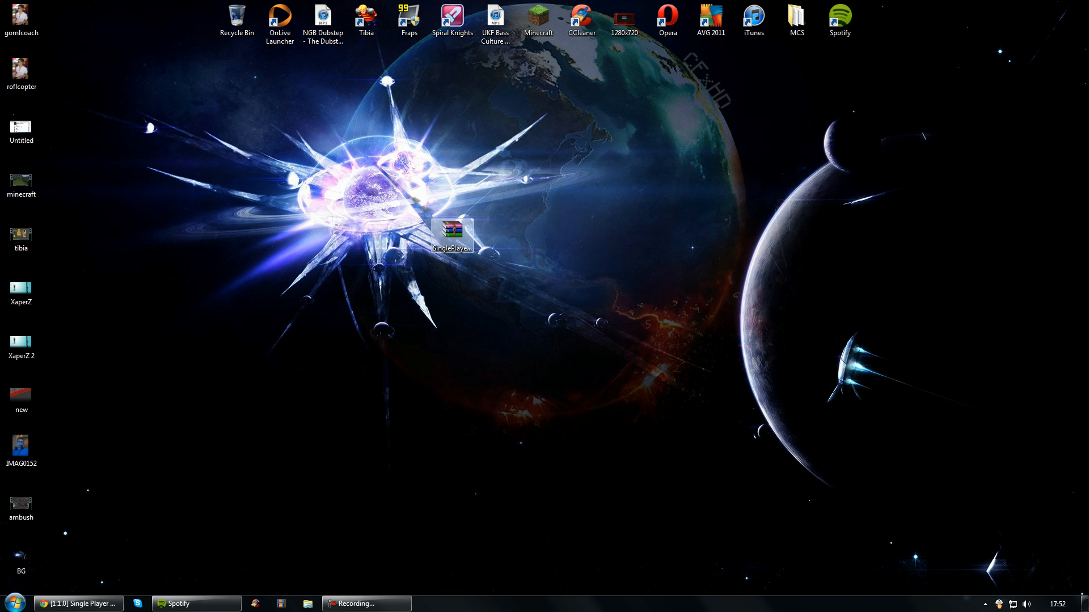
pyautogui.doubleClick(451, 229)
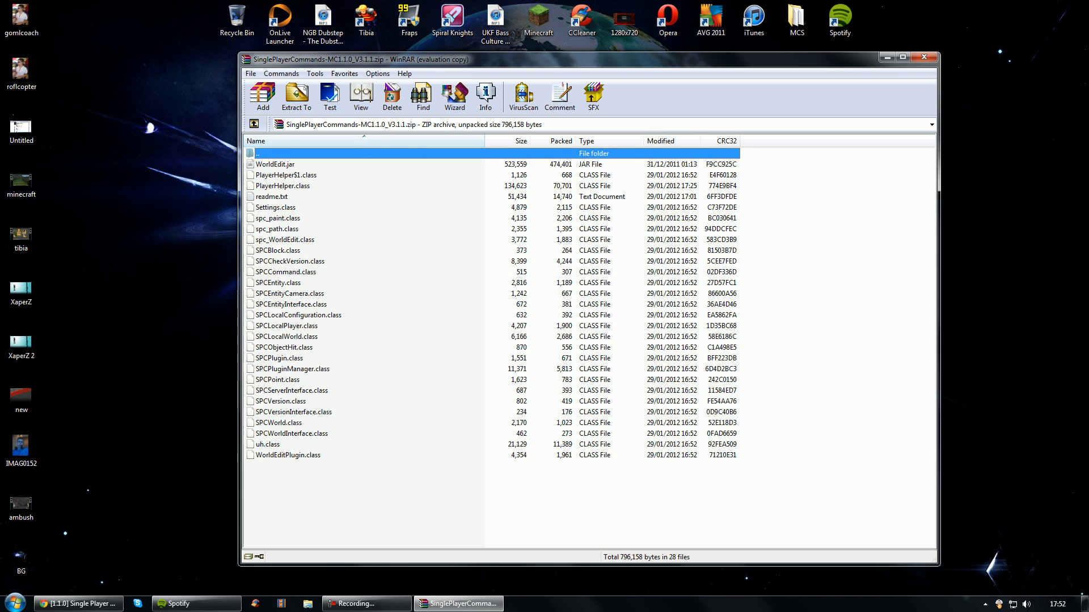
pyautogui.write('%app')
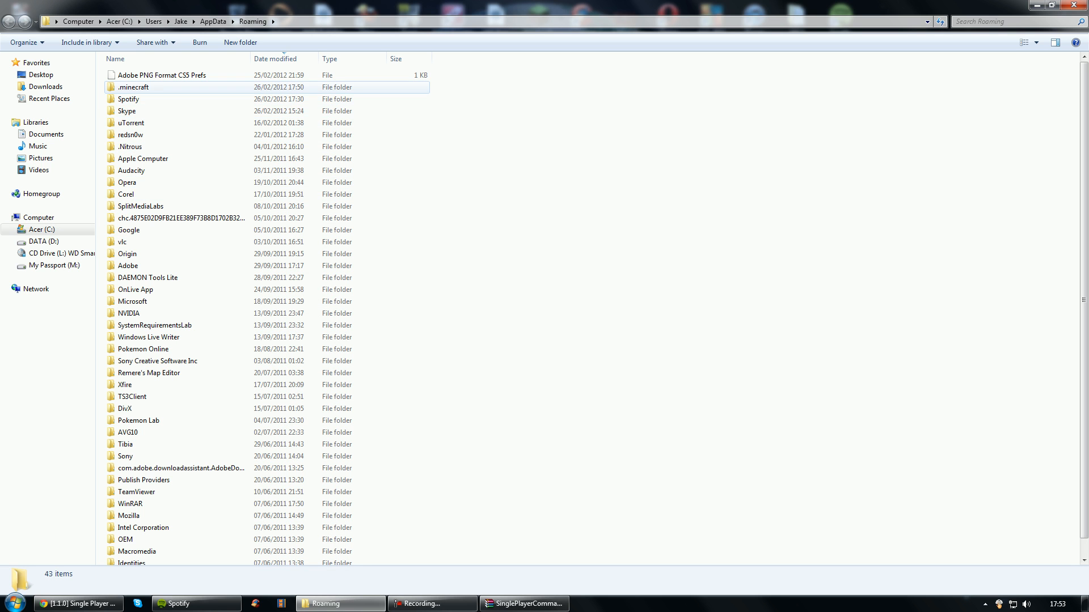
# Step: Enter .minecraft's bin folder and bring up minecraft.jar's context menu
pyautogui.doubleClick(133, 87)
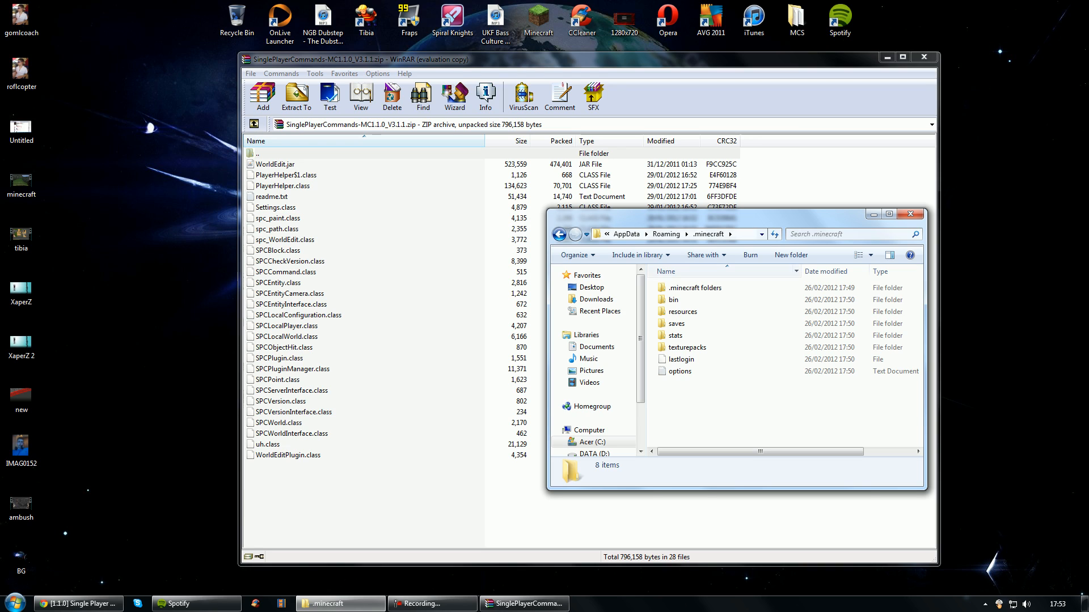
pyautogui.moveTo(671, 300)
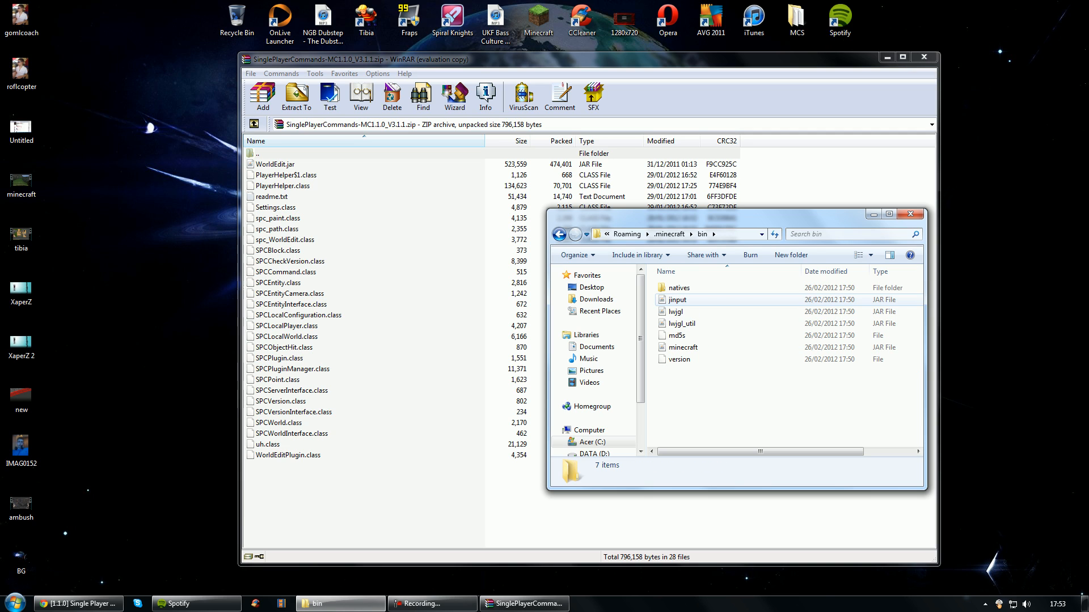
pyautogui.rightClick(683, 347)
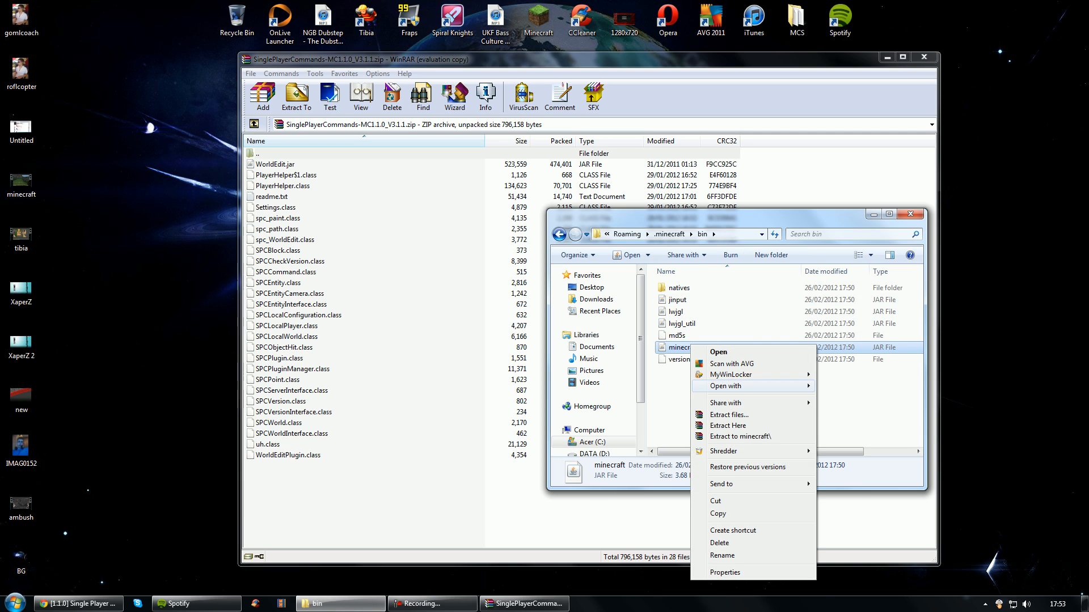
# Step: Open minecraft.jar in WinRAR, dismiss the license reminder, and confirm adding the SPC files
pyautogui.click(718, 351)
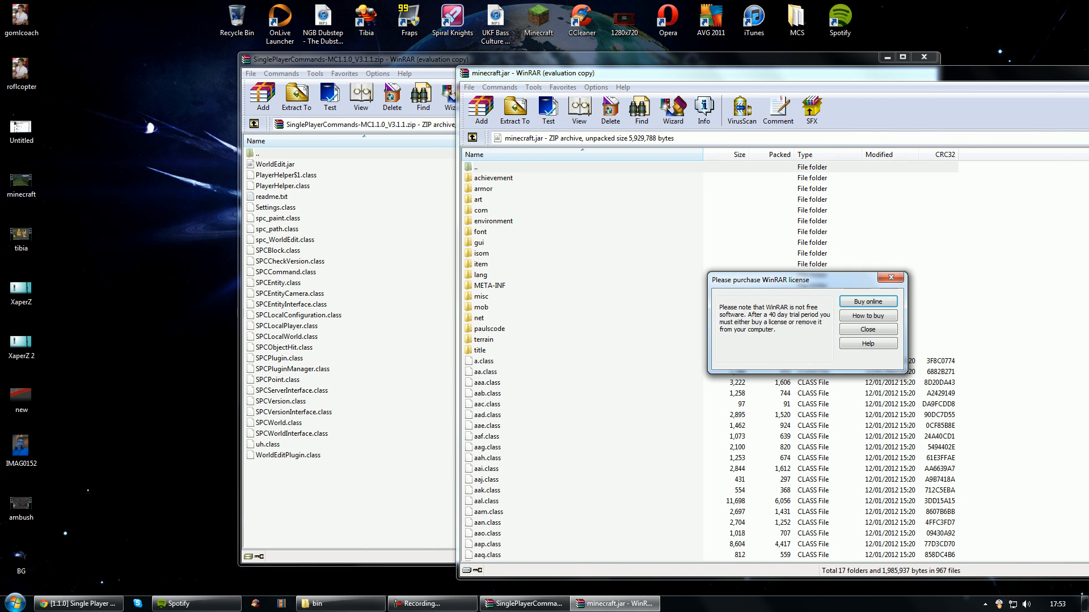
pyautogui.click(867, 328)
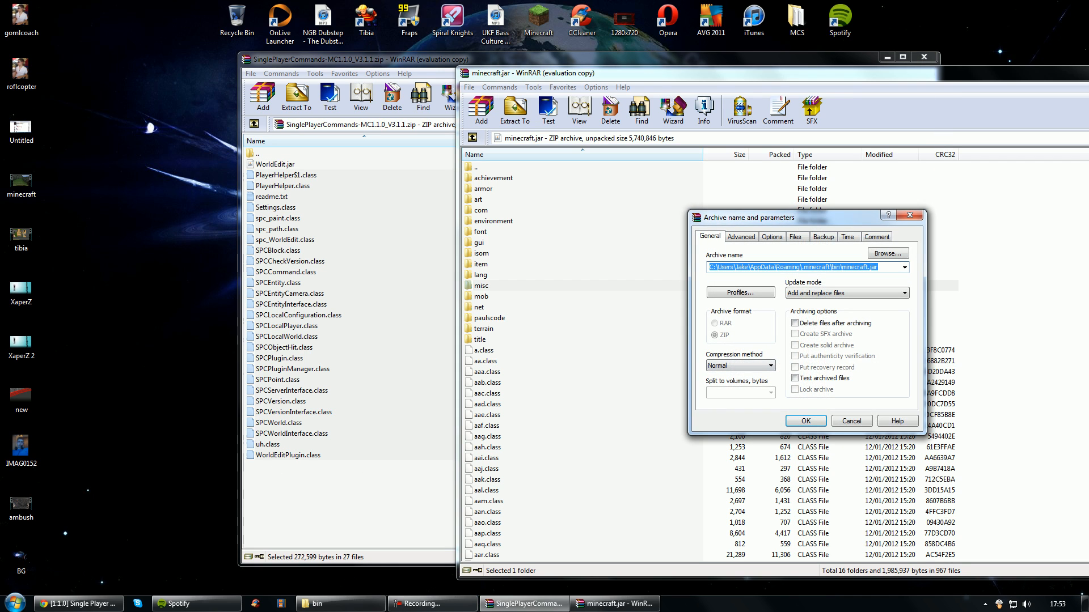
pyautogui.click(804, 421)
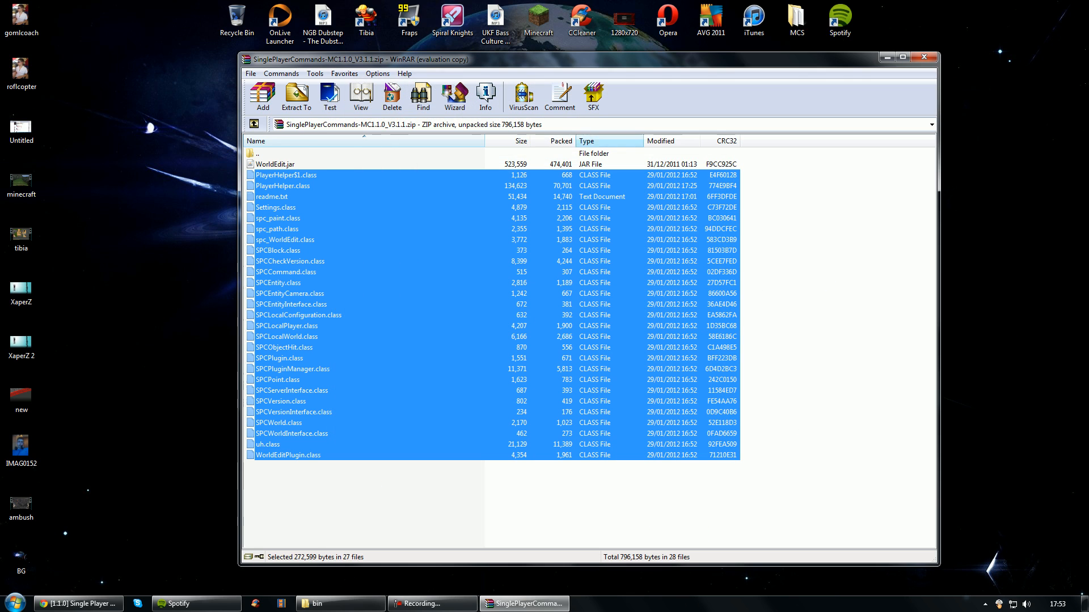
# Step: Drag WorldEdit.jar from the SPC archive into the .minecraft bin folder
pyautogui.click(275, 164)
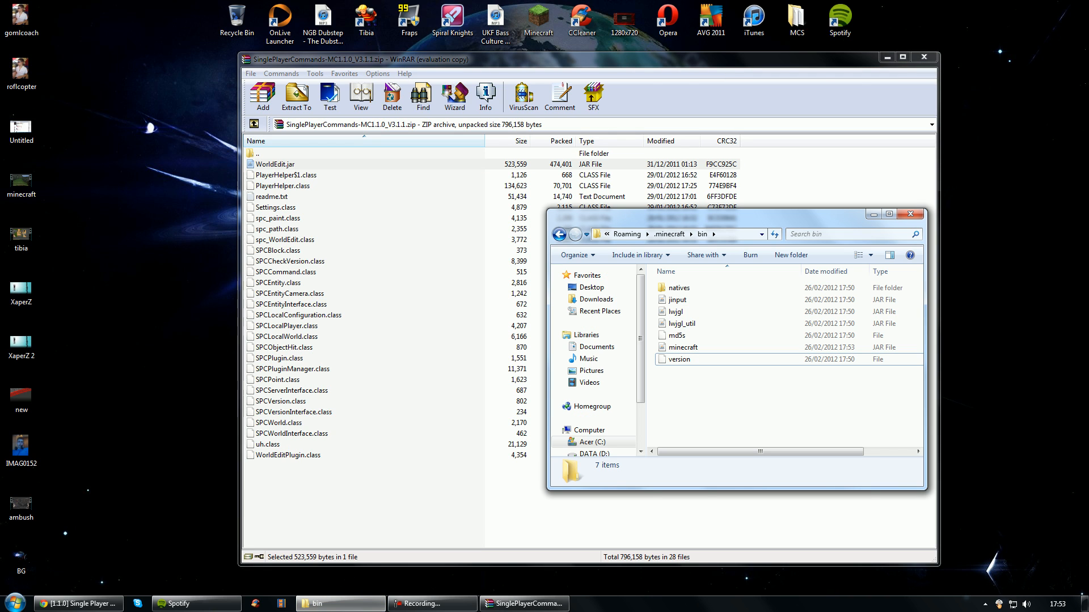
pyautogui.click(683, 371)
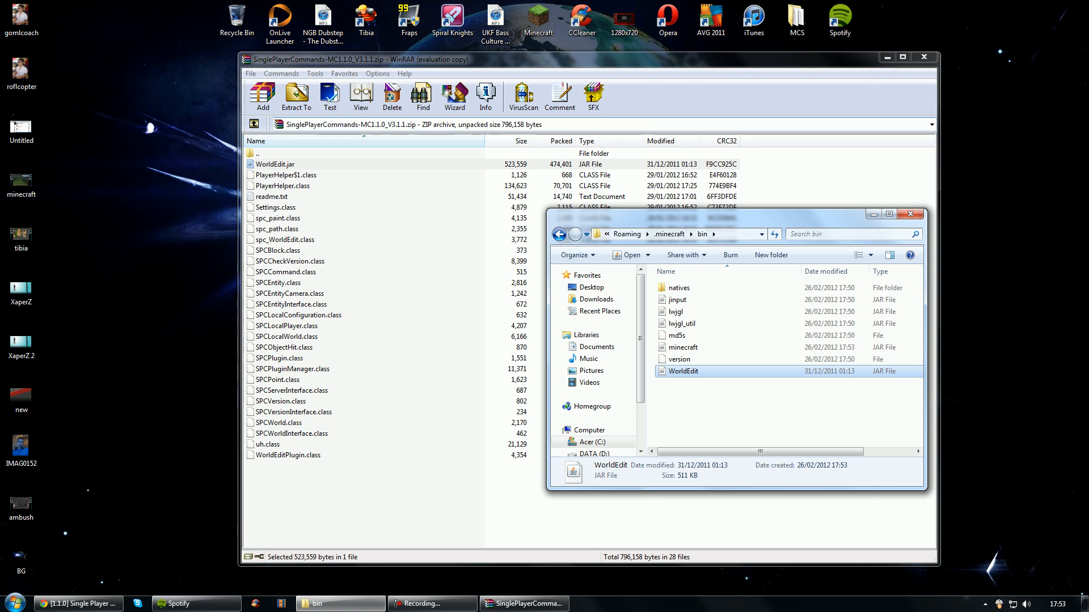
pyautogui.click(922, 59)
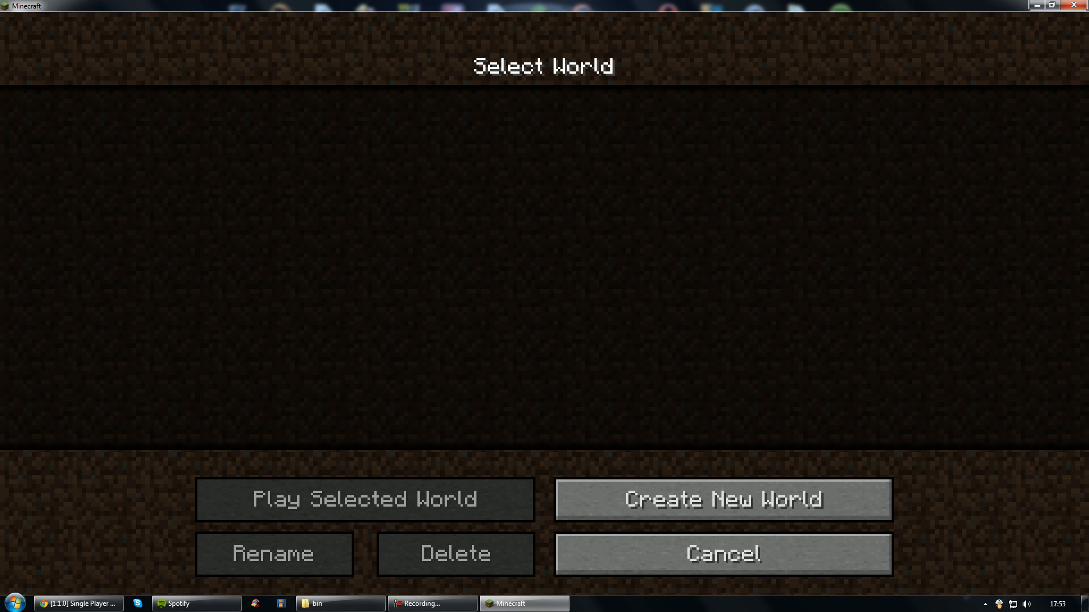
# Step: Generate a default survival world named New World from Singleplayer
pyautogui.click(722, 499)
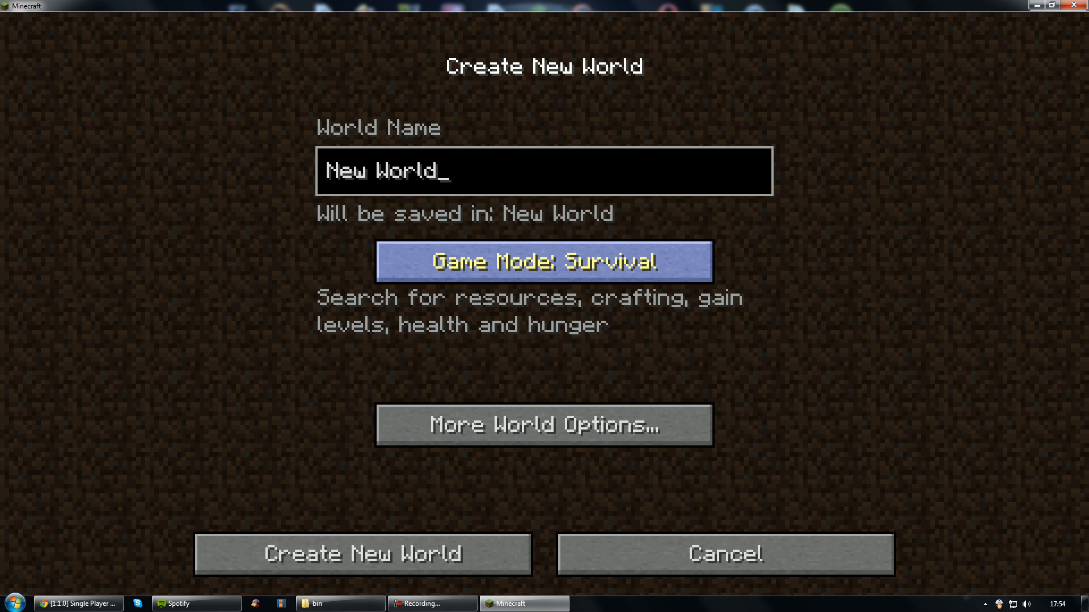
pyautogui.click(362, 553)
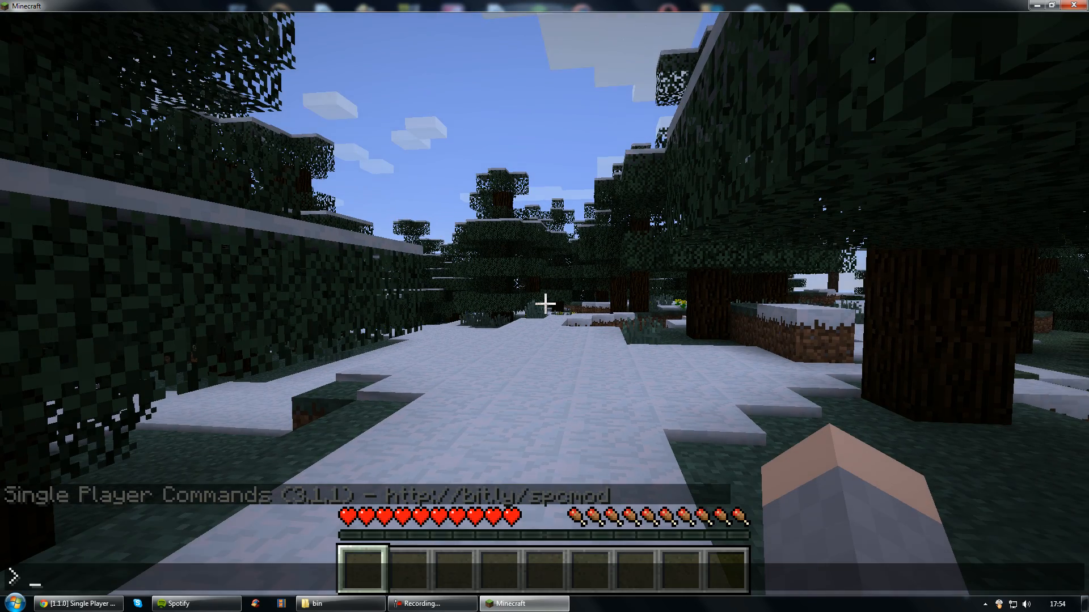
# Step: Test noclip, creative inventory and a WorldEdit cut, then Save and Quit to Title
pyautogui.write('no')
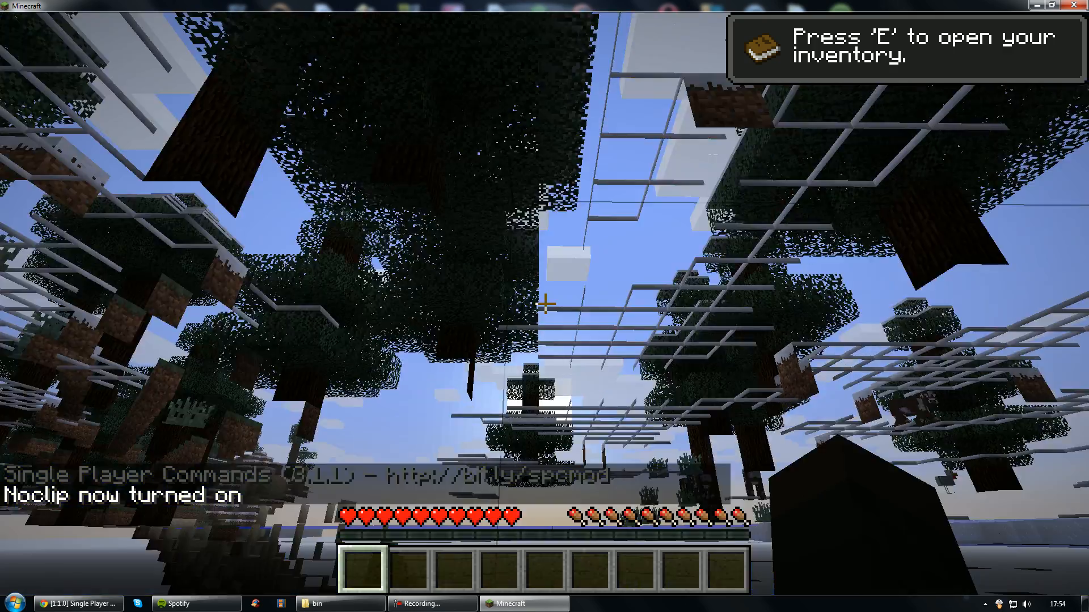
pyautogui.moveTo(545, 302)
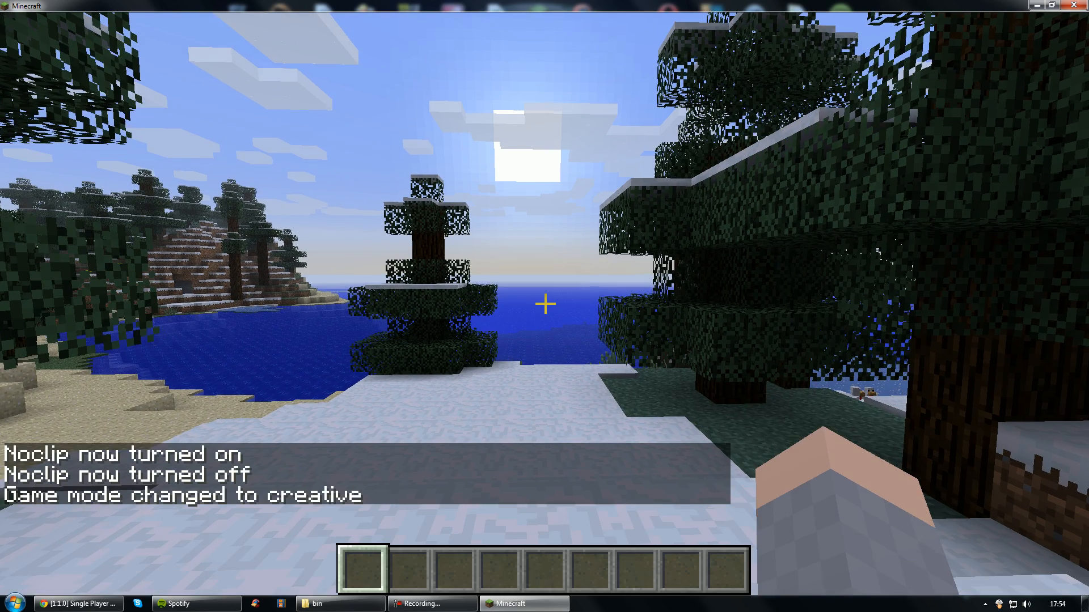
pyautogui.press('e')
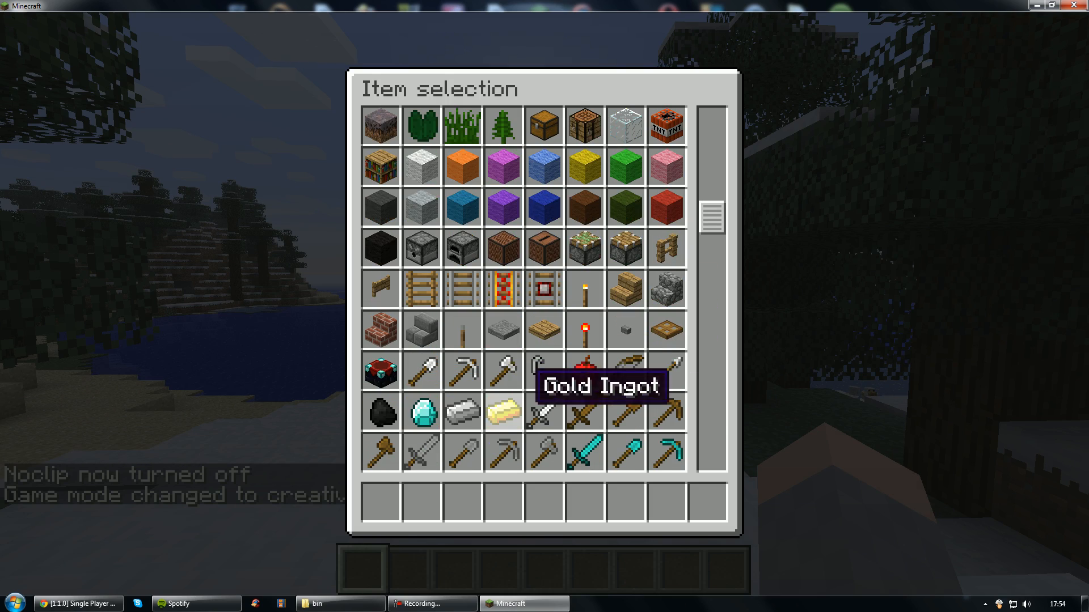
pyautogui.scroll(-3)
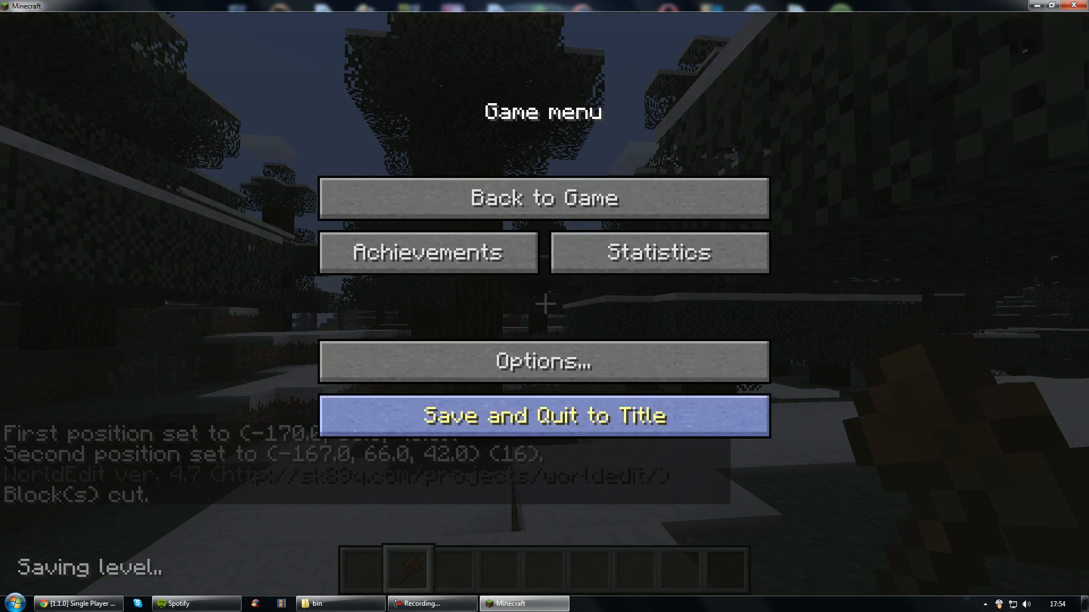
pyautogui.click(543, 415)
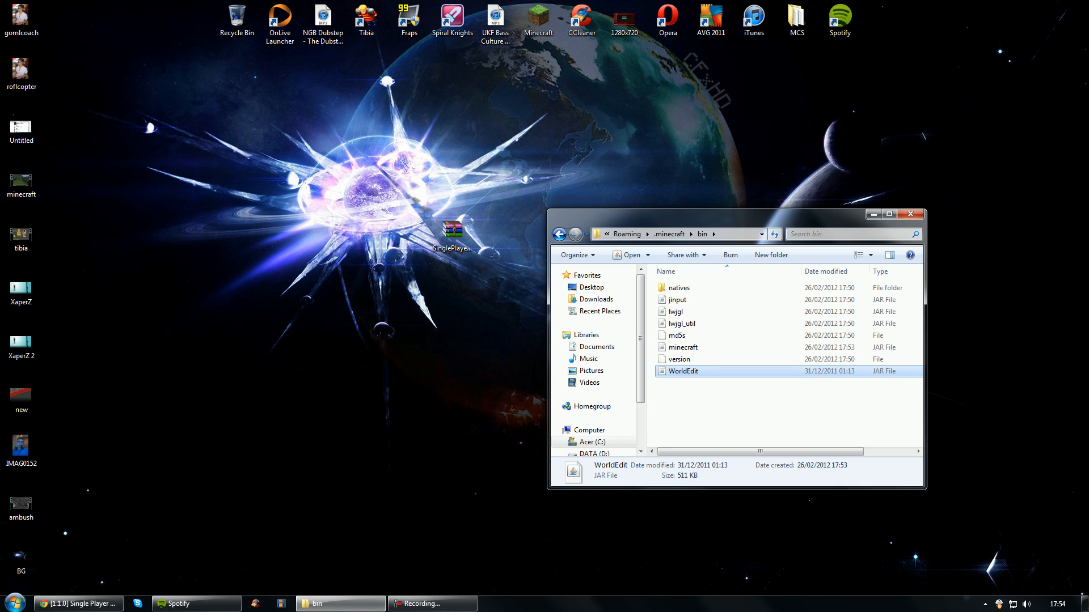
# Step: Return Explorer to .minecraft and move its window lower on the desktop
pyautogui.click(559, 234)
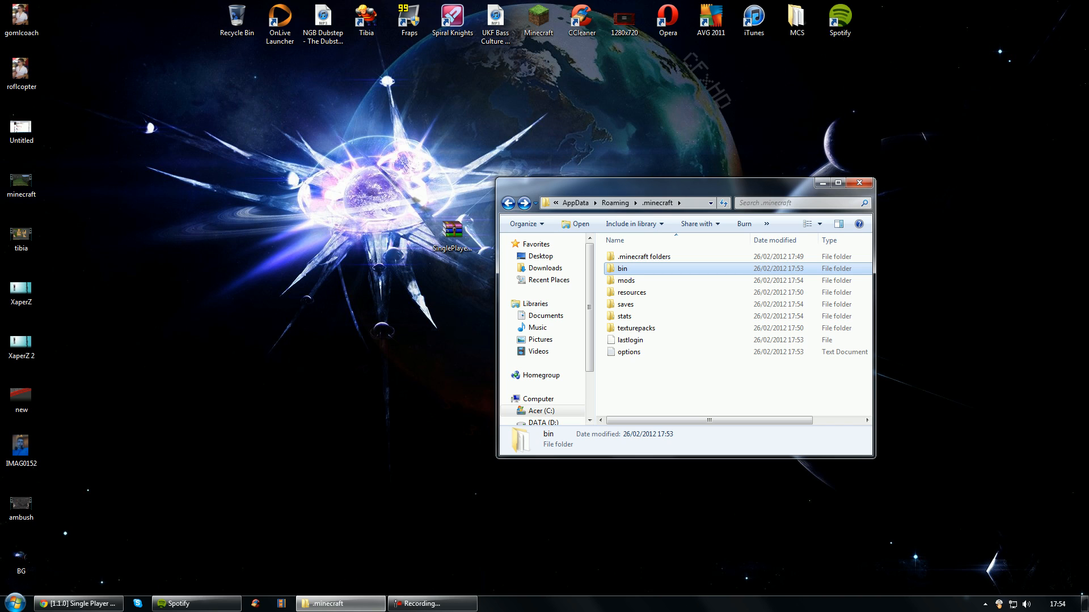
pyautogui.moveTo(687, 183); pyautogui.dragTo(683, 271)
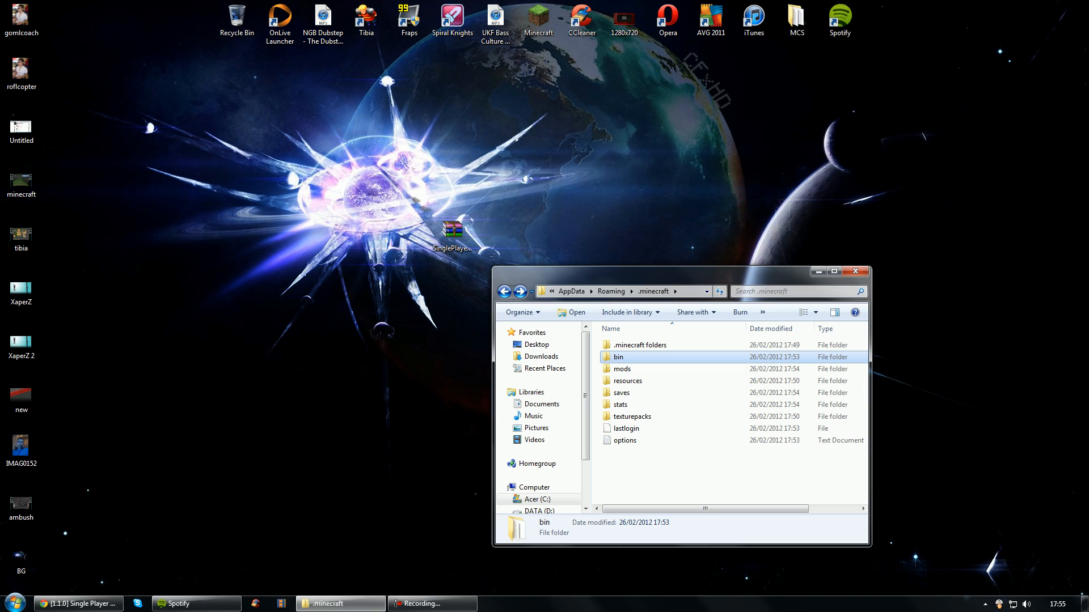
pyautogui.click(21, 505)
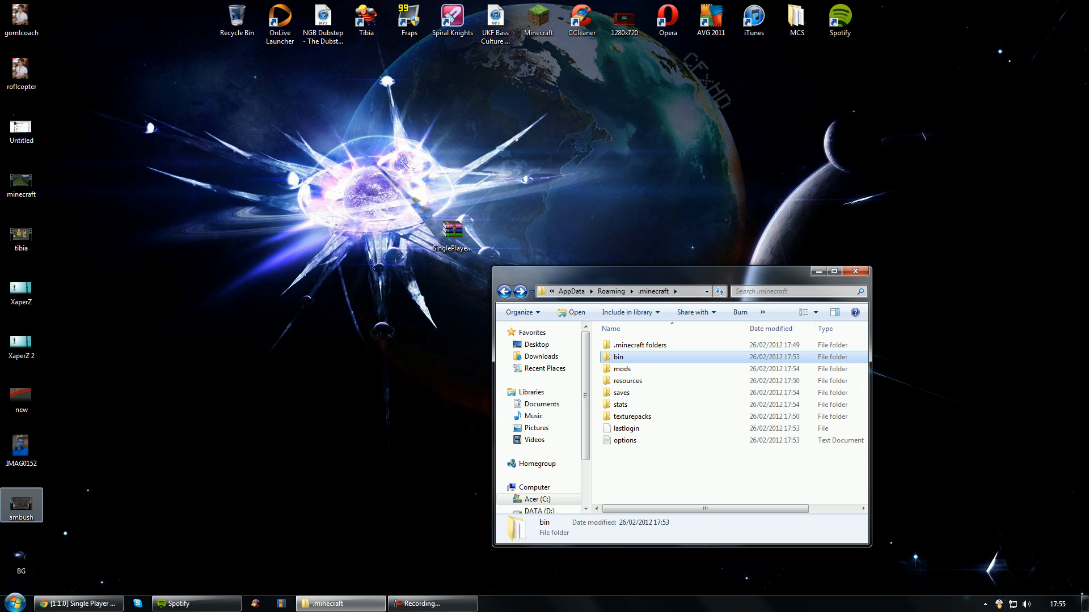